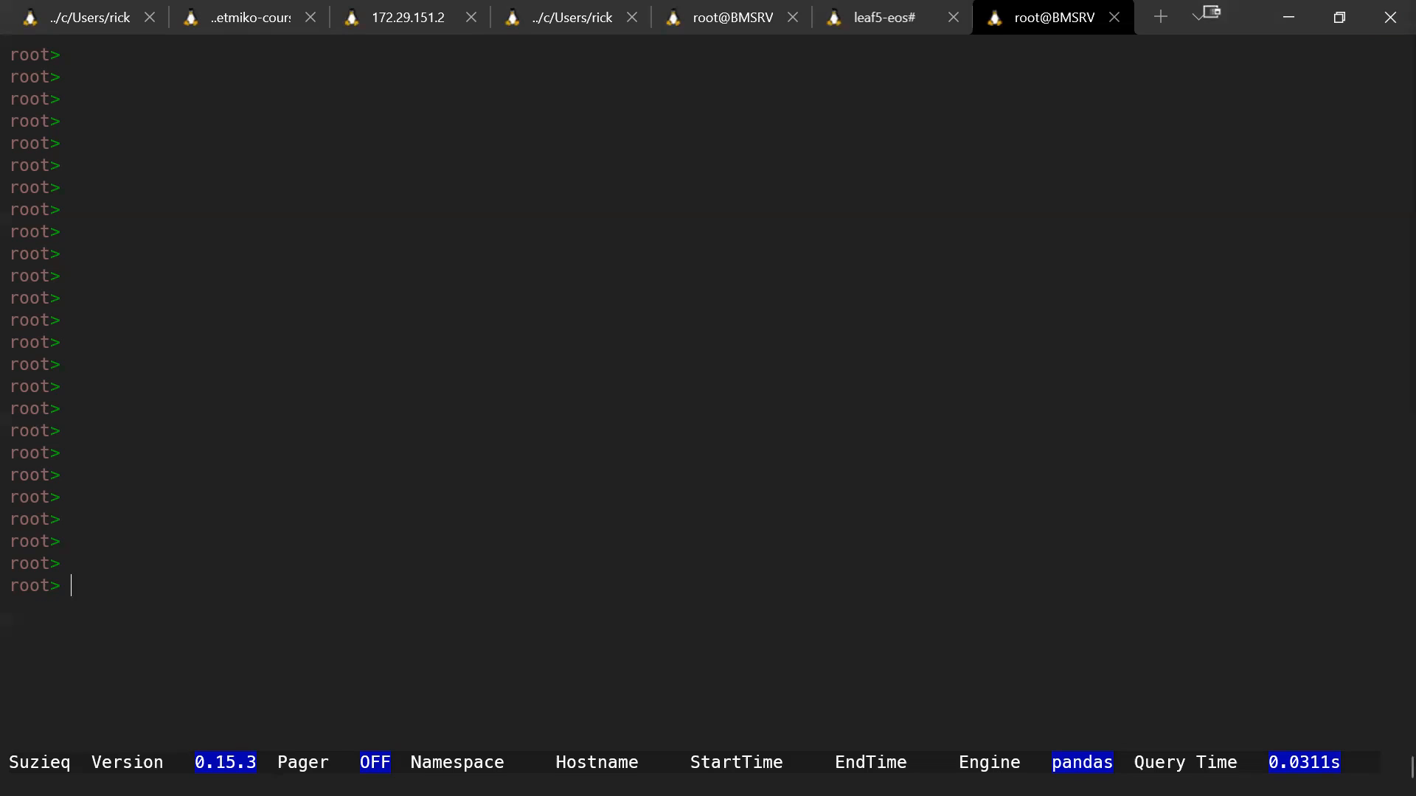
mouse_move(622, 428)
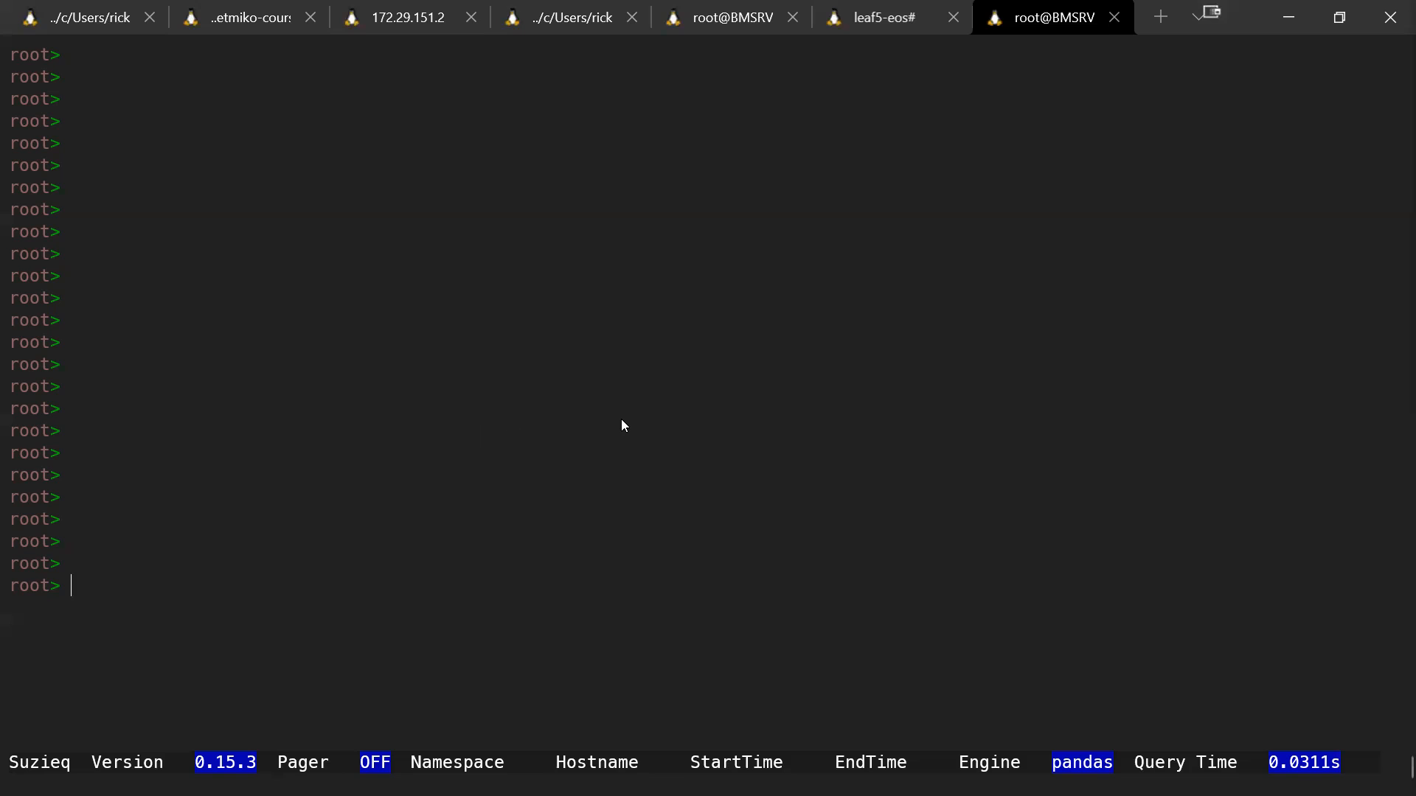
Run vlan show vlan=111 hostname="leaf5-eos" and highlight its empty interfaces list
type("vlan show vlan=111 hostname=\"leaf5-eos\"")
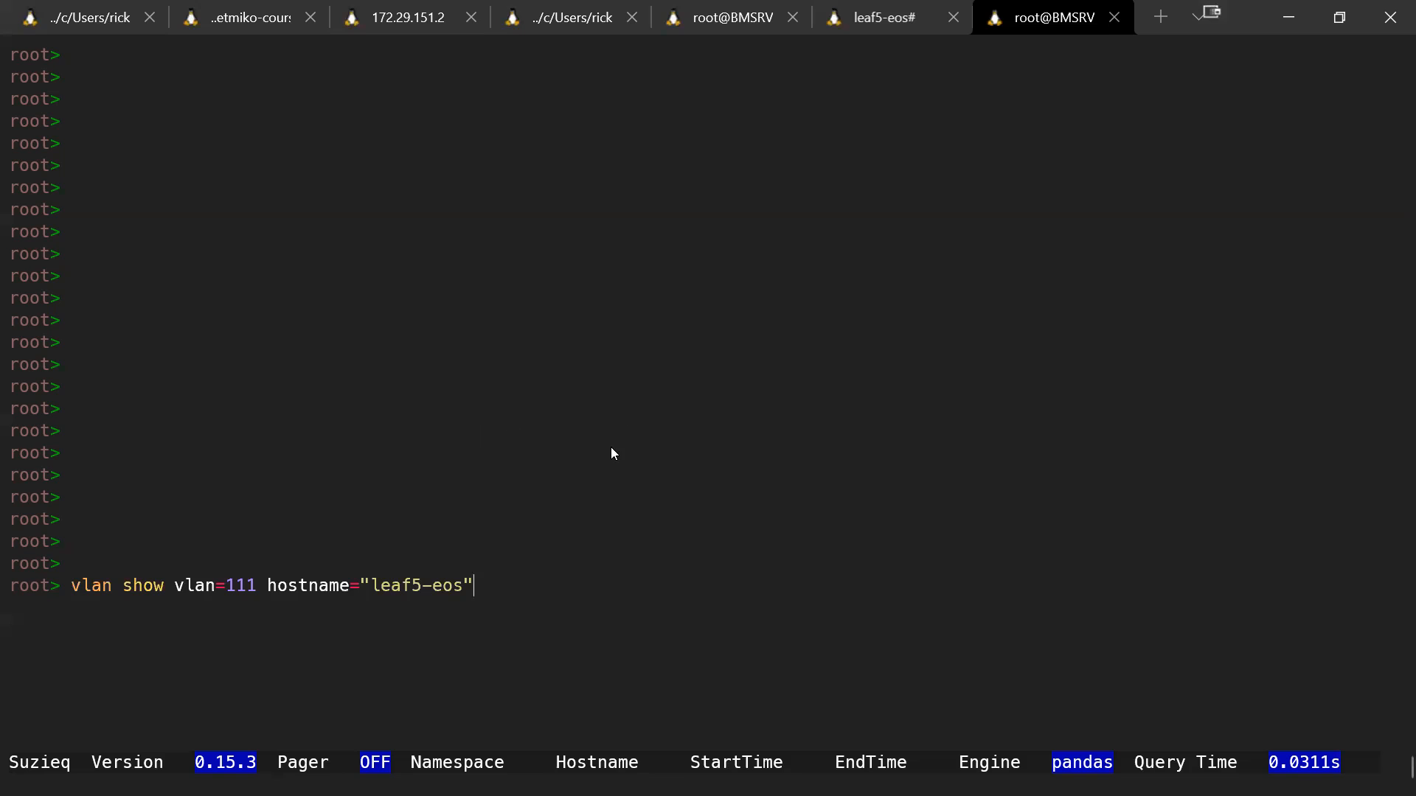
key("Return")
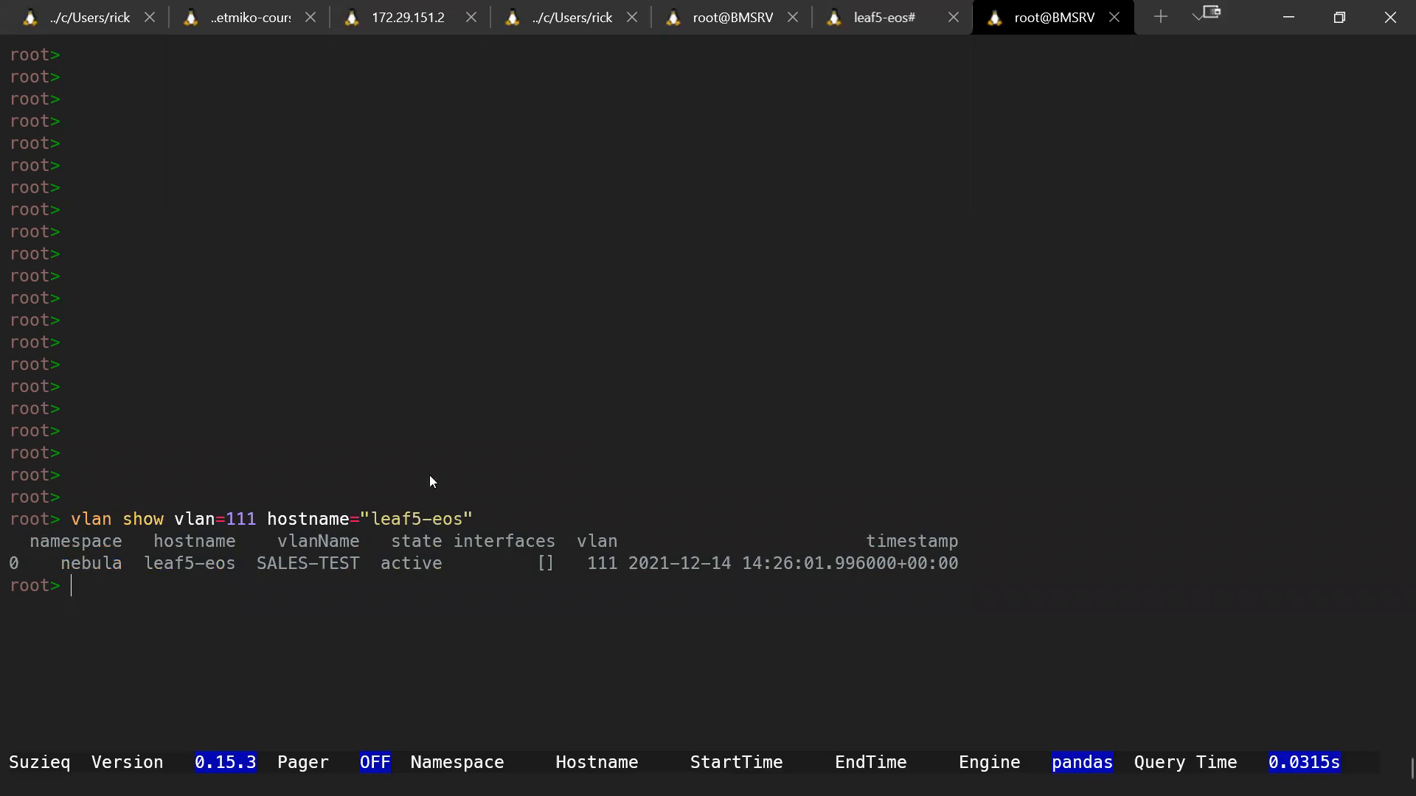
double_click(412, 562)
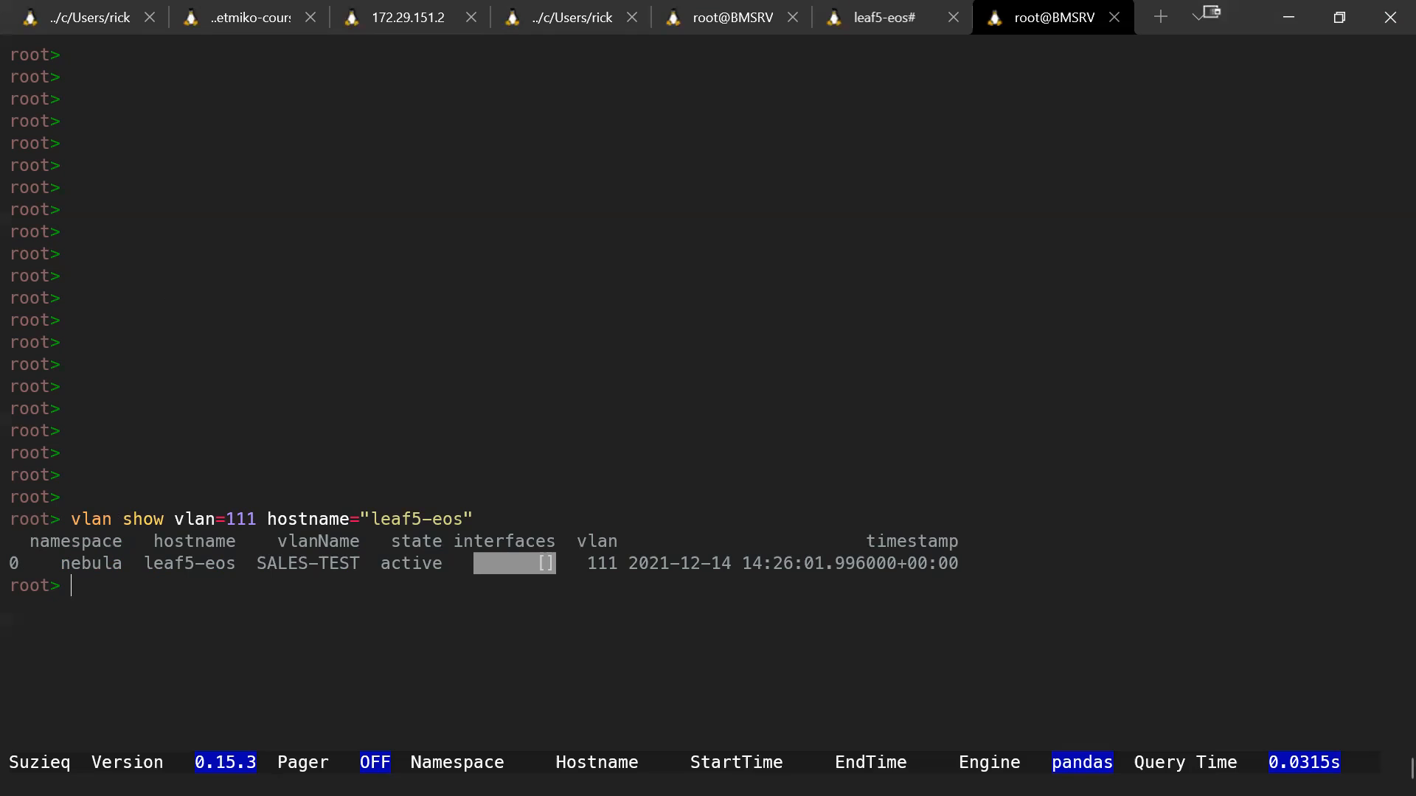
mouse_move(594, 679)
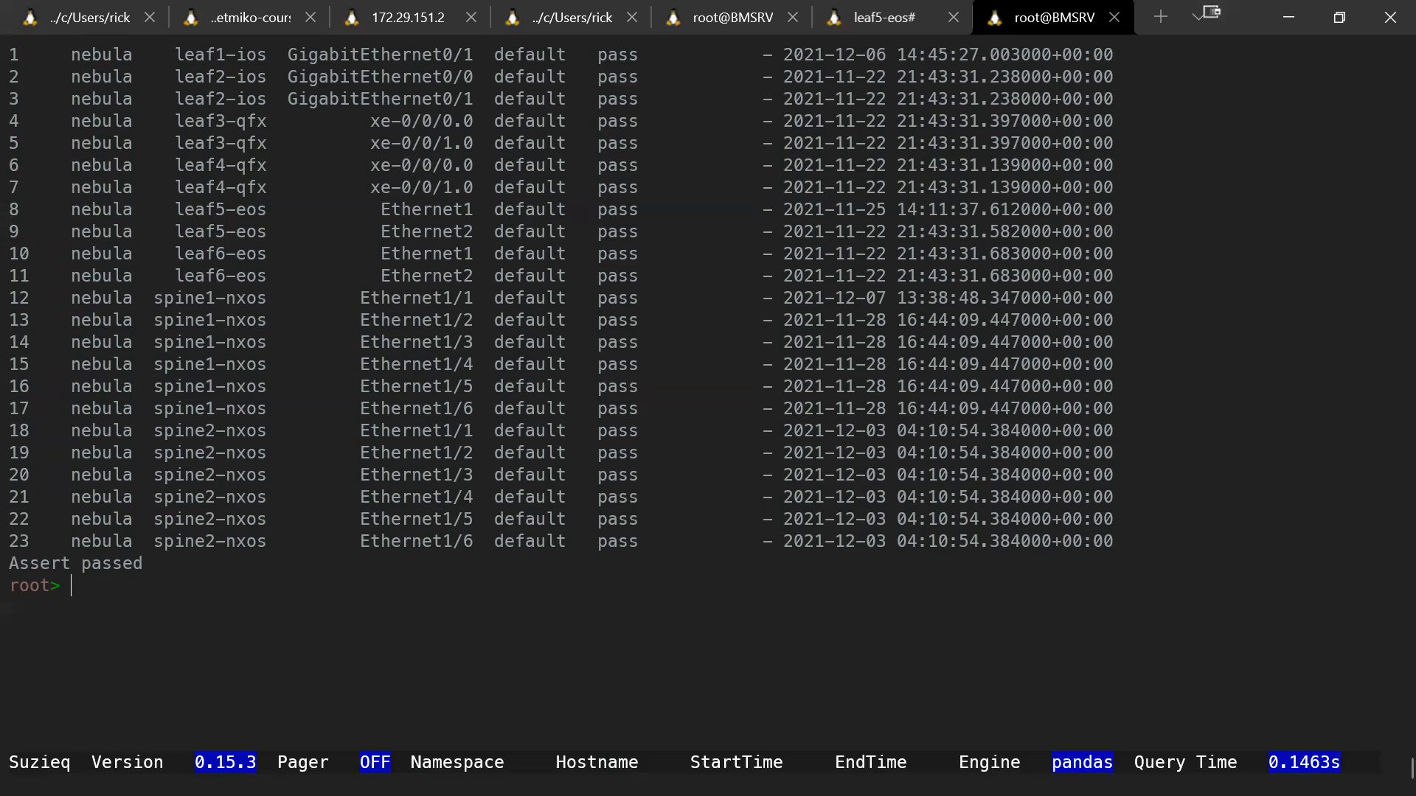
mouse_move(1140, 683)
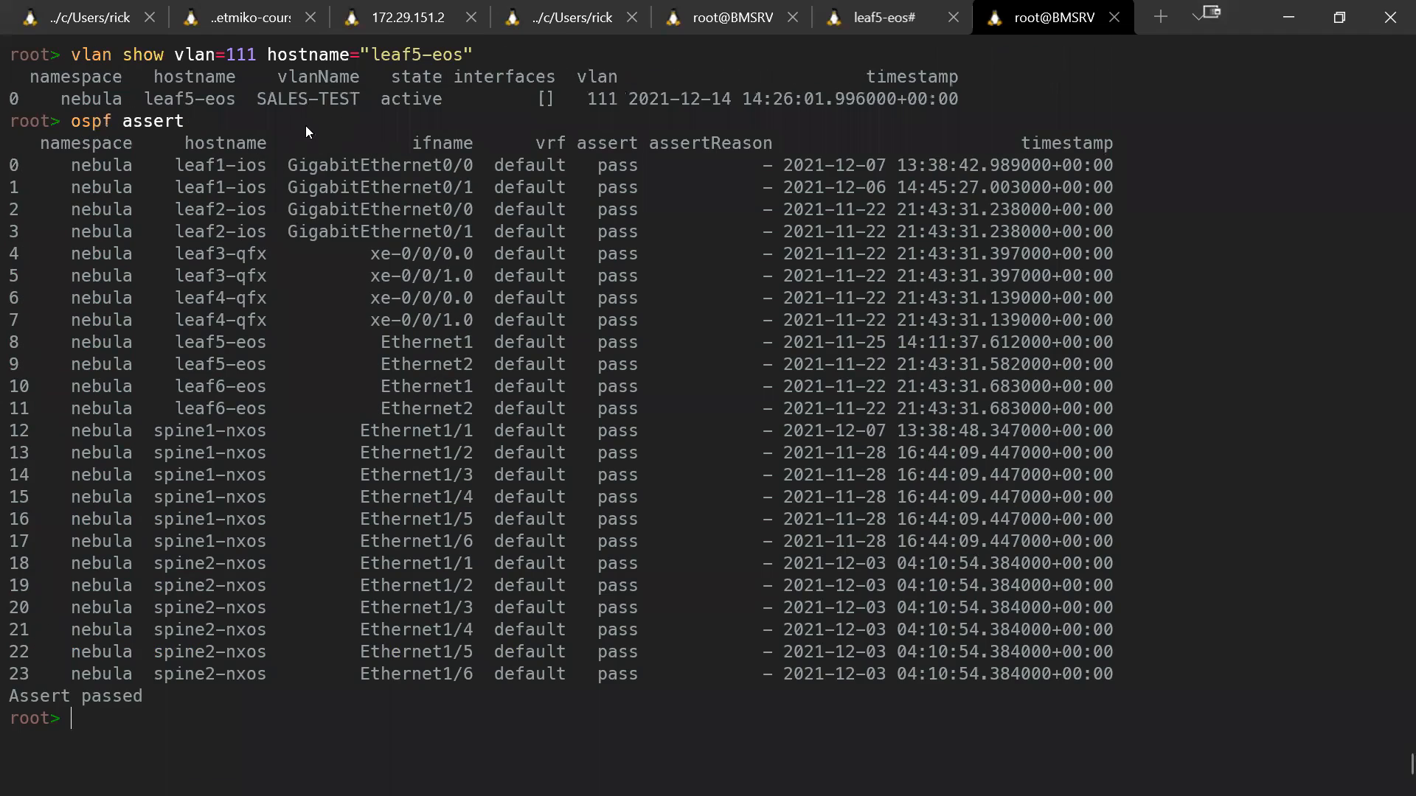
mouse_move(670, 240)
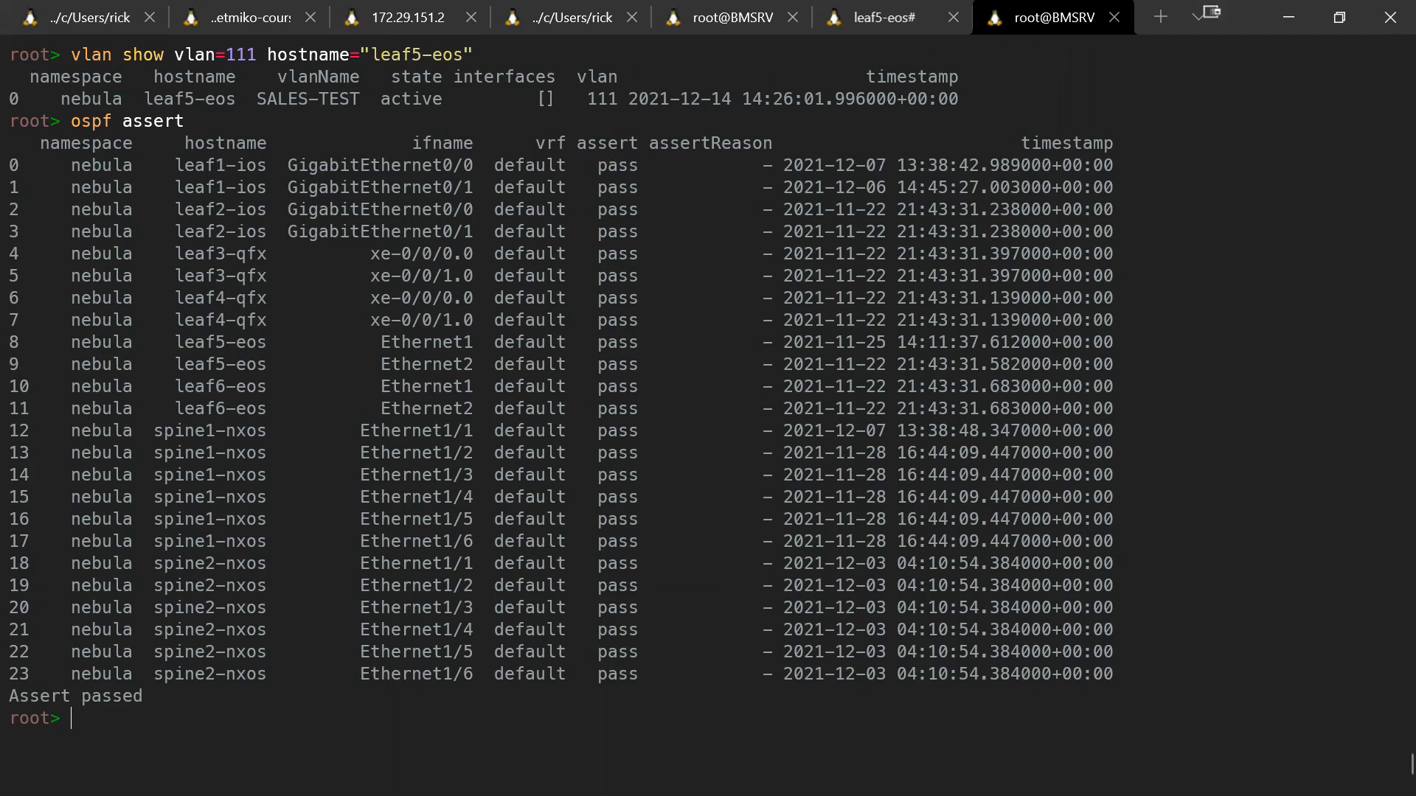
mouse_move(494, 637)
type("interface assert")
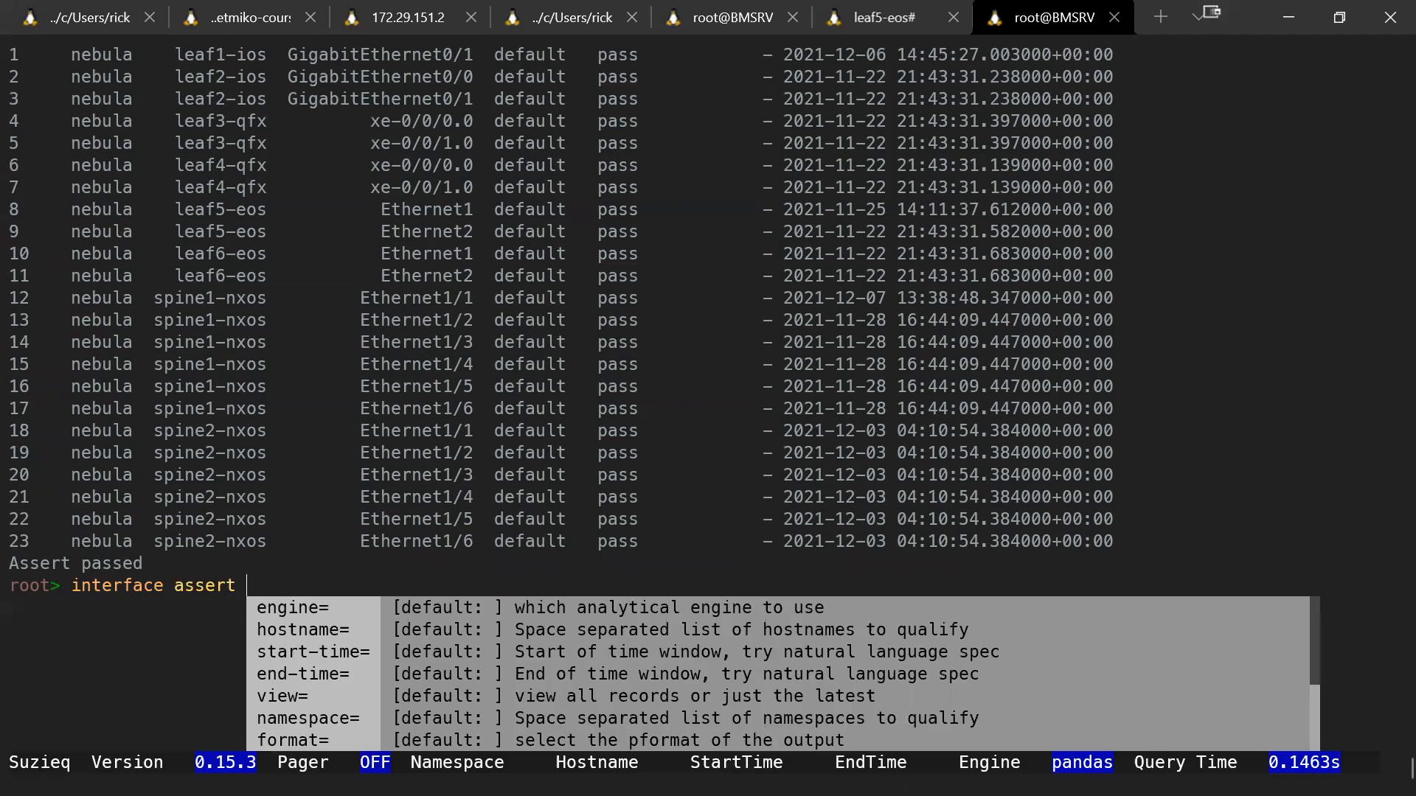
Run interface assert and review the assertReason column for MTU, speed and IP mismatches
key("Return")
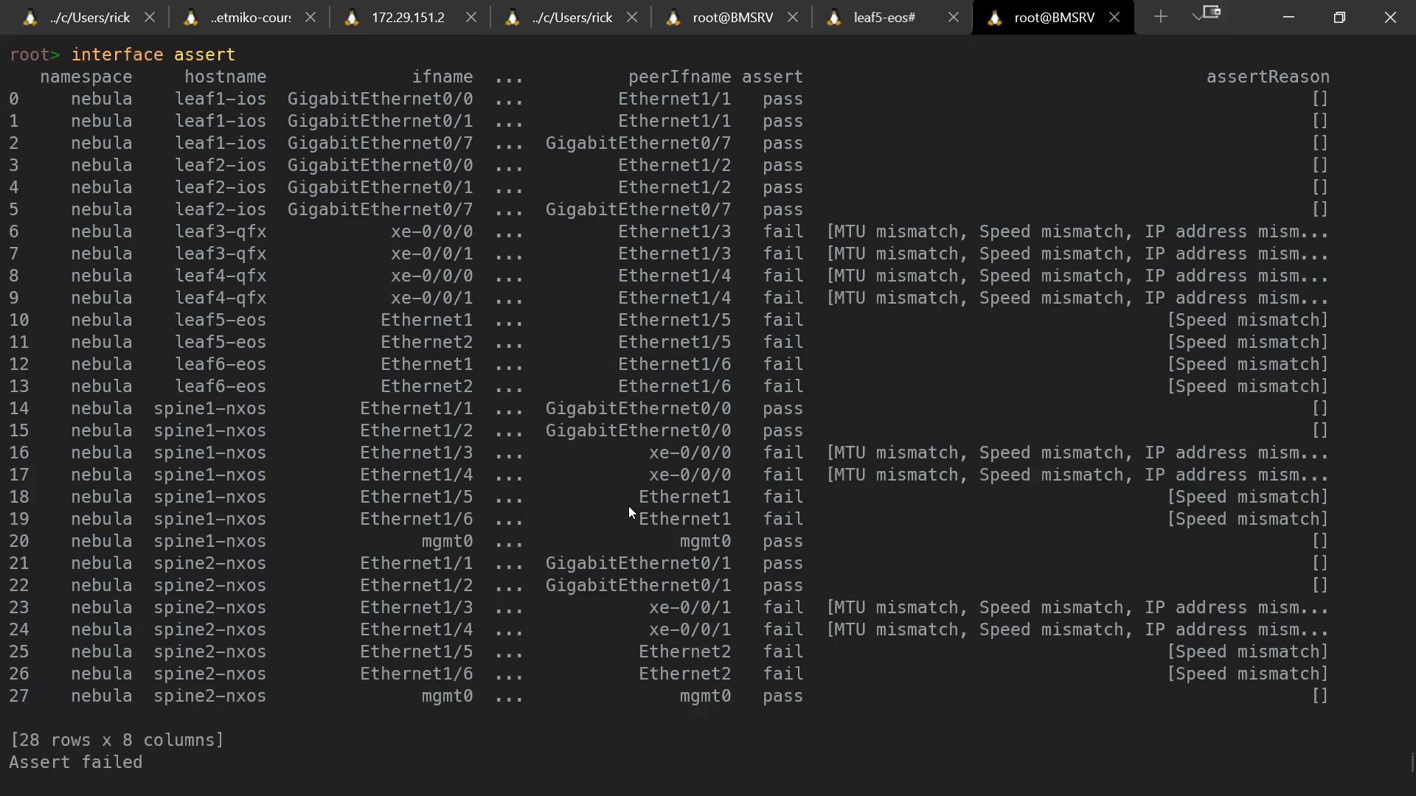
mouse_move(935, 187)
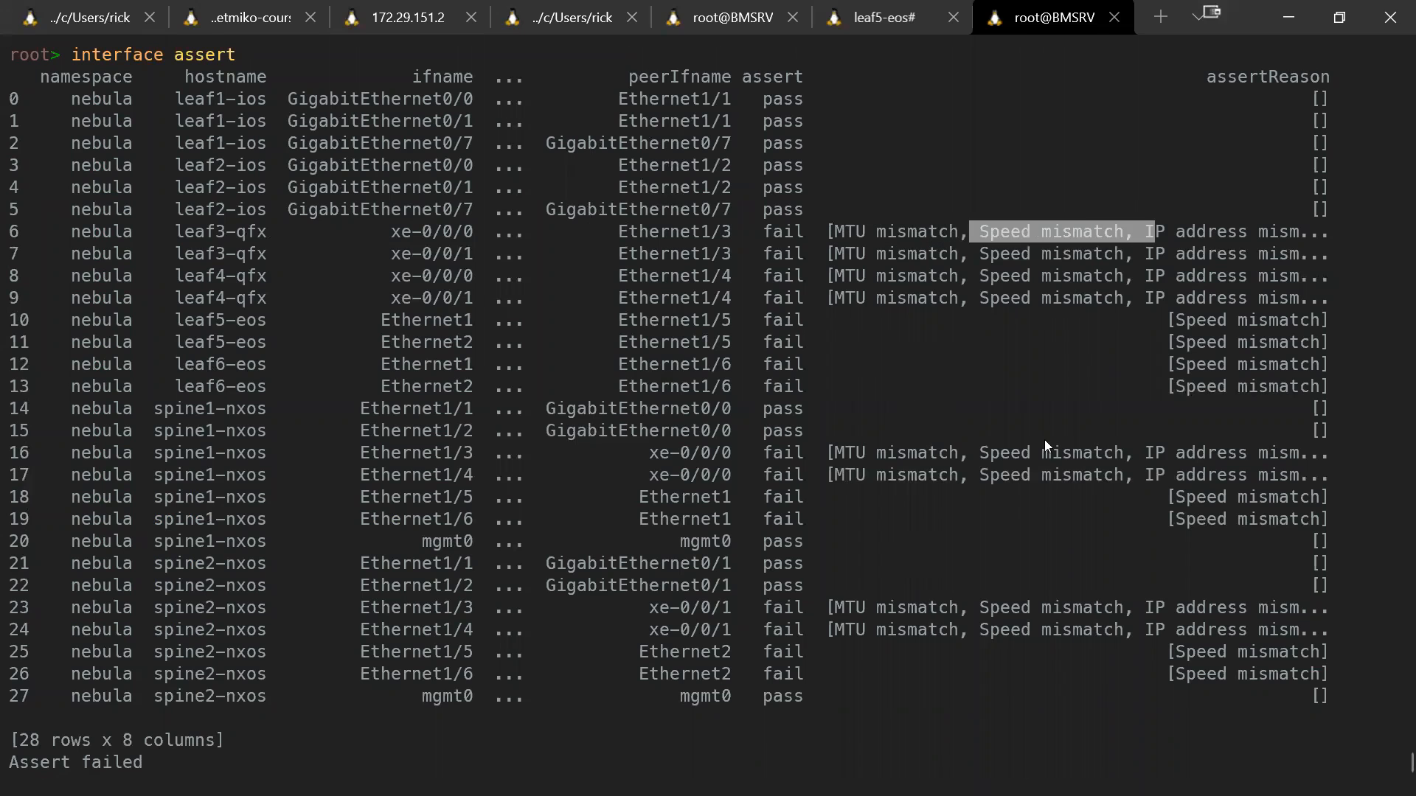
scroll("down", 3)
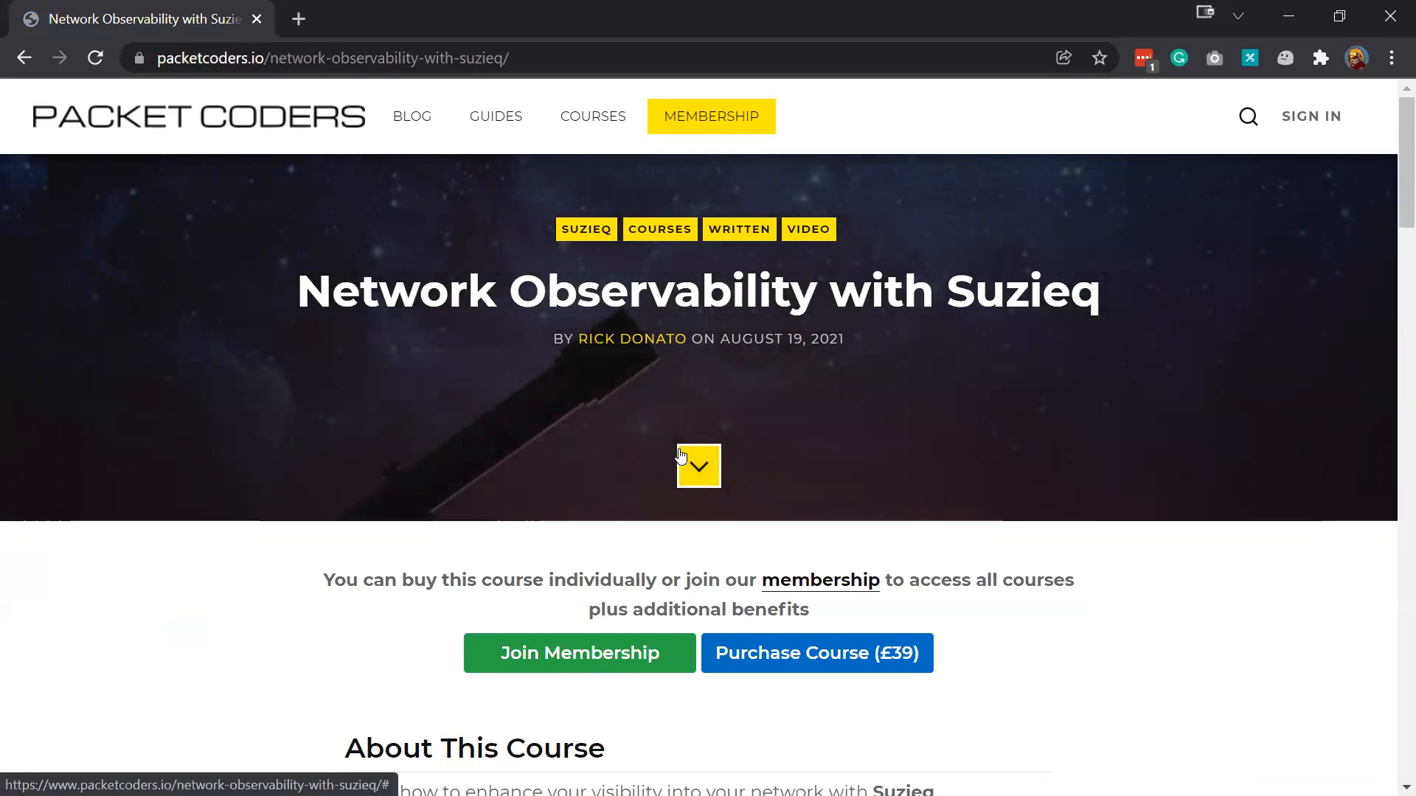
mouse_move(669, 448)
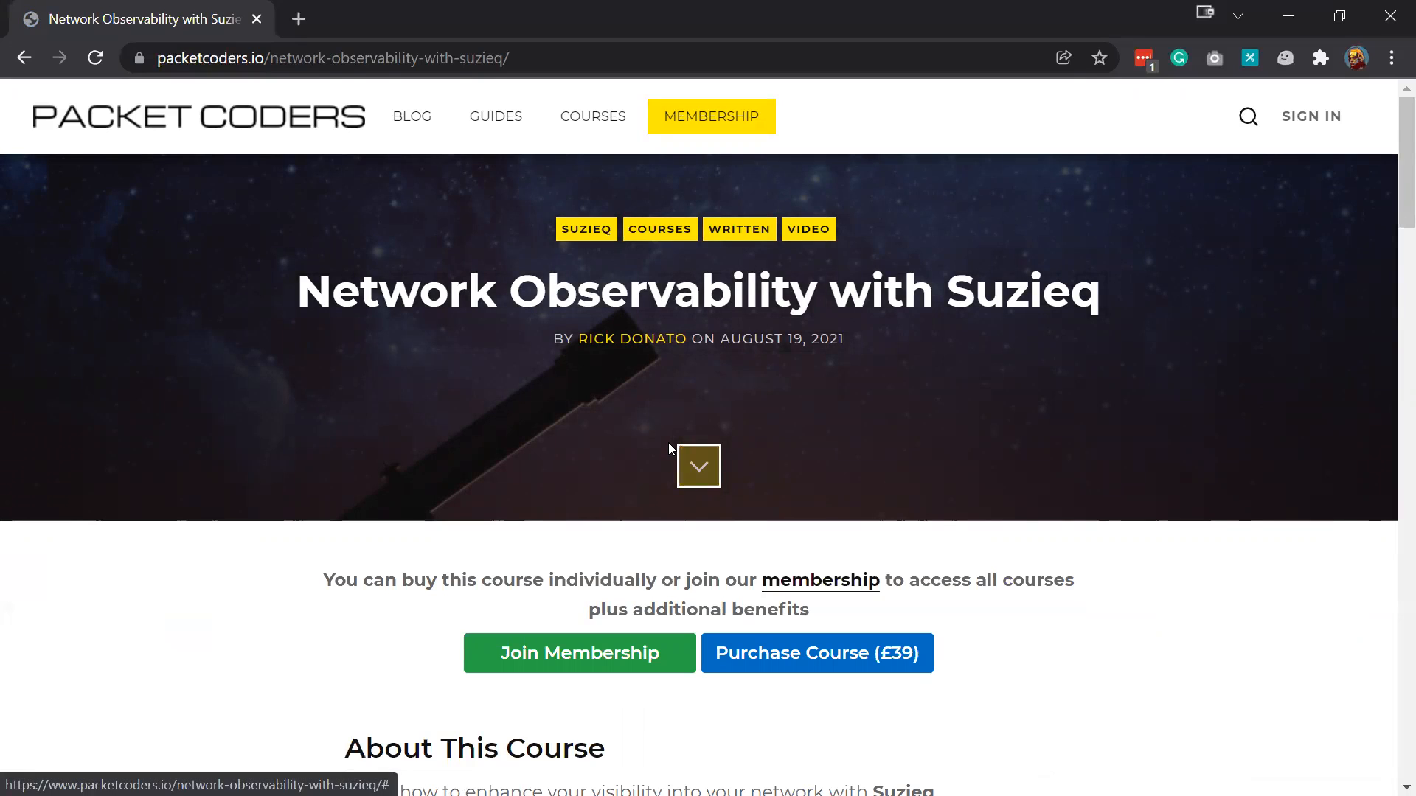
Scroll through the packetcoders.io Suzieq course page to view membership and purchase options
scroll("down", 3)
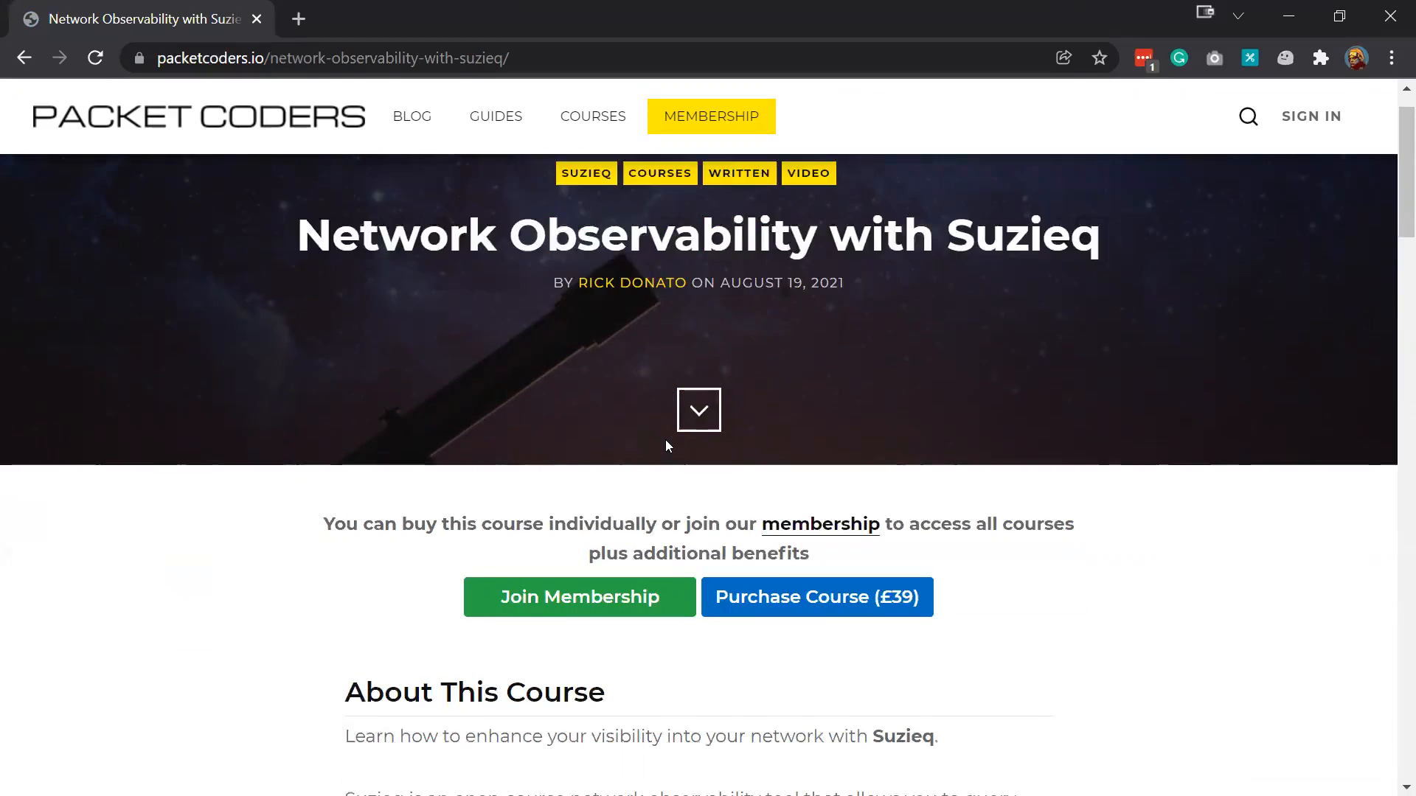
scroll("down", 3)
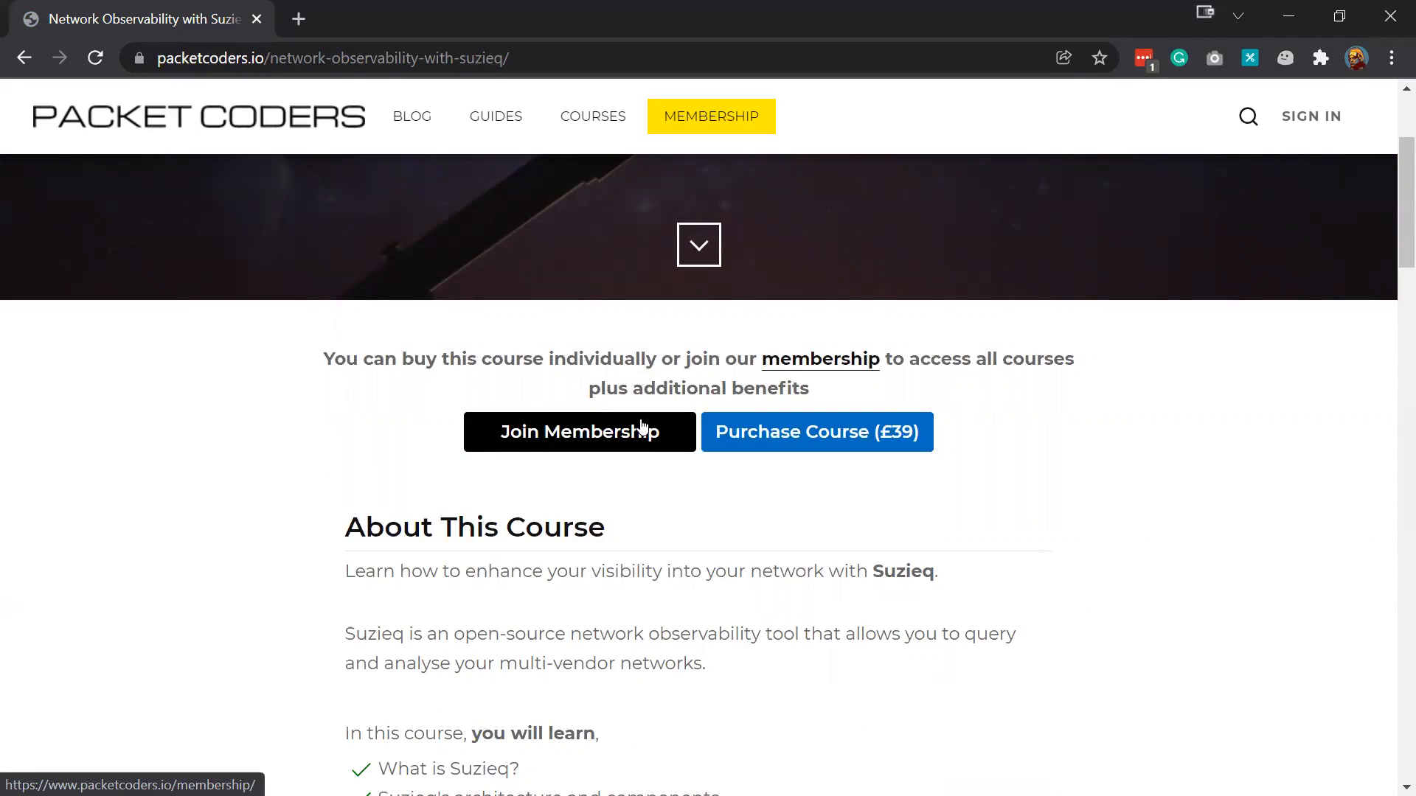
scroll("up", 3)
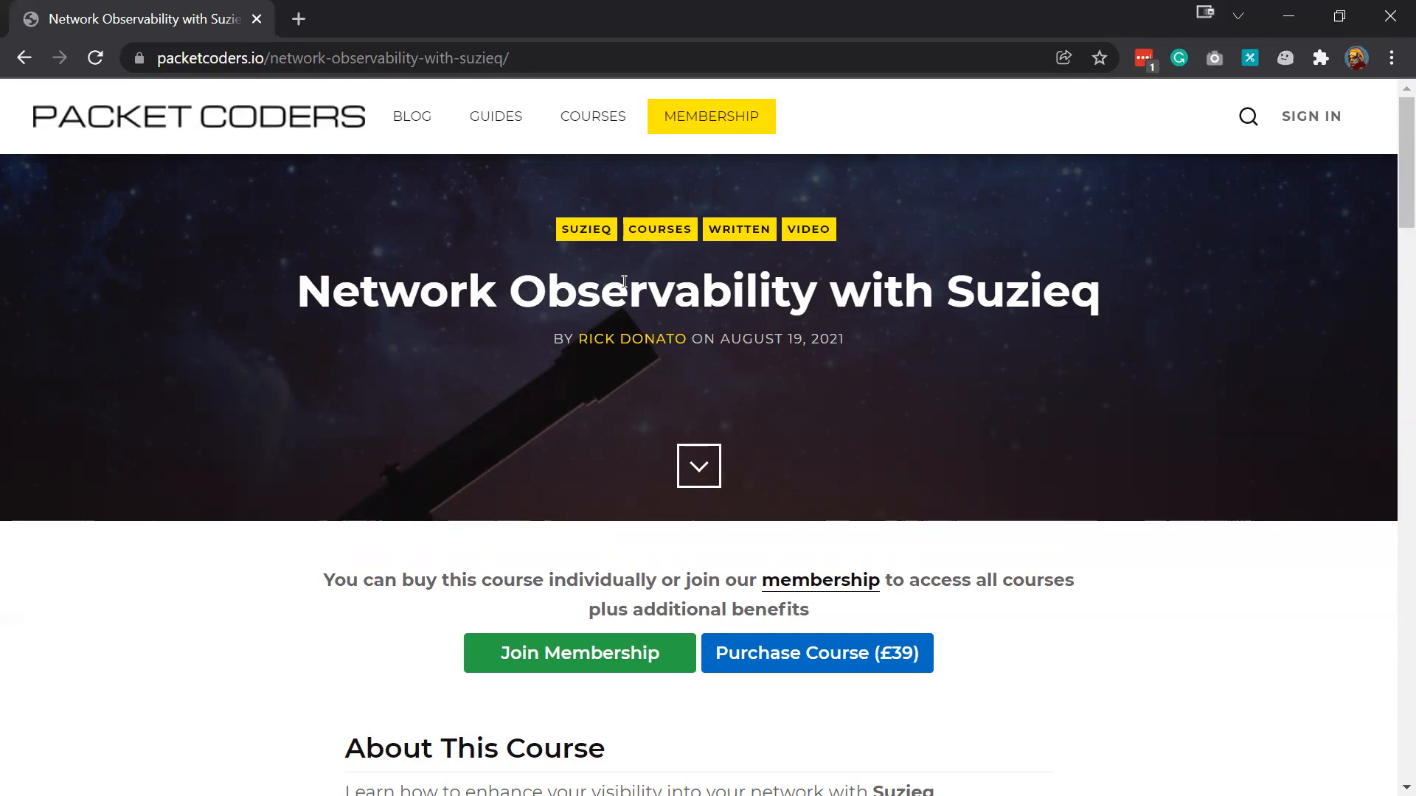